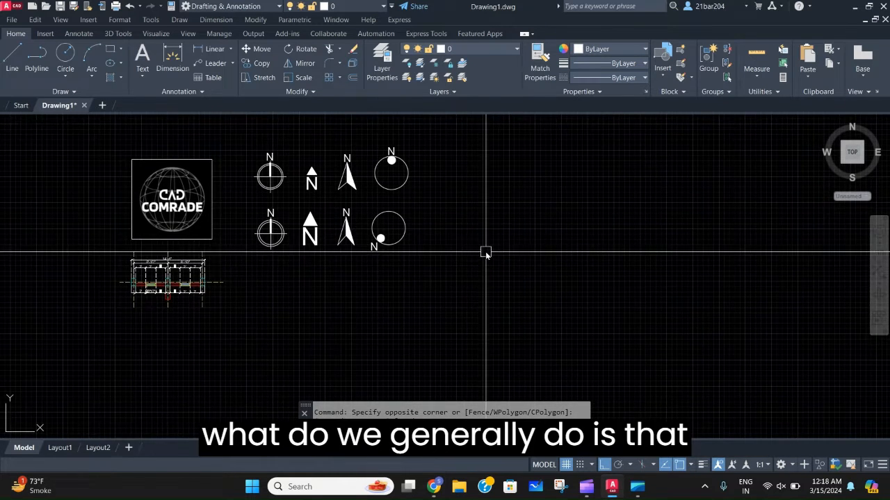
Start the MLINE command with its scale set to 600, at the start-point prompt
text(L)
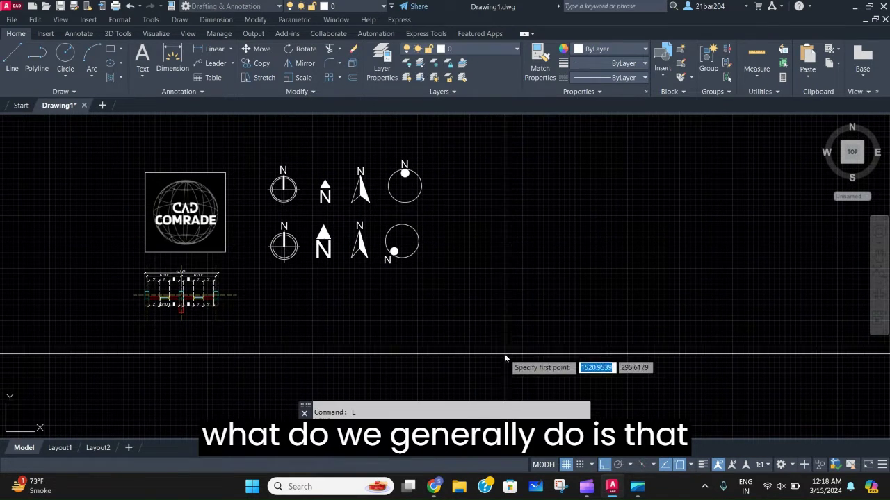
click(506, 359)
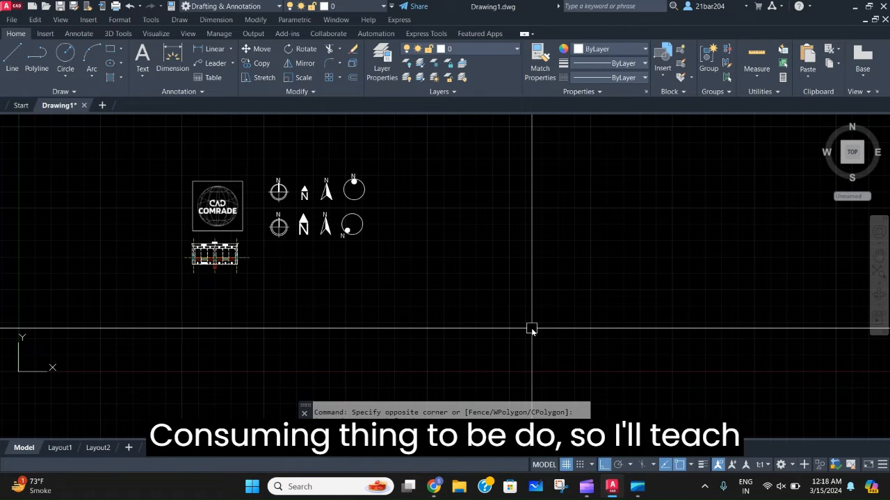
mouse_move(509, 306)
text(MLINE)
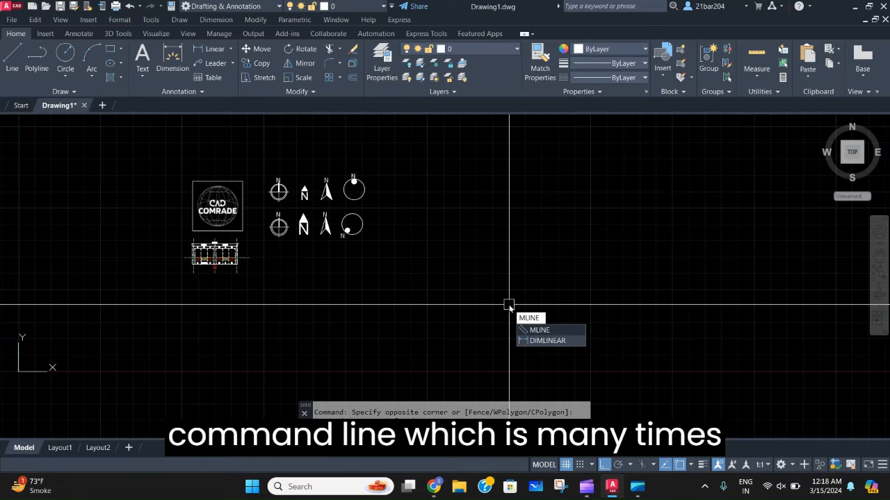
click(540, 329)
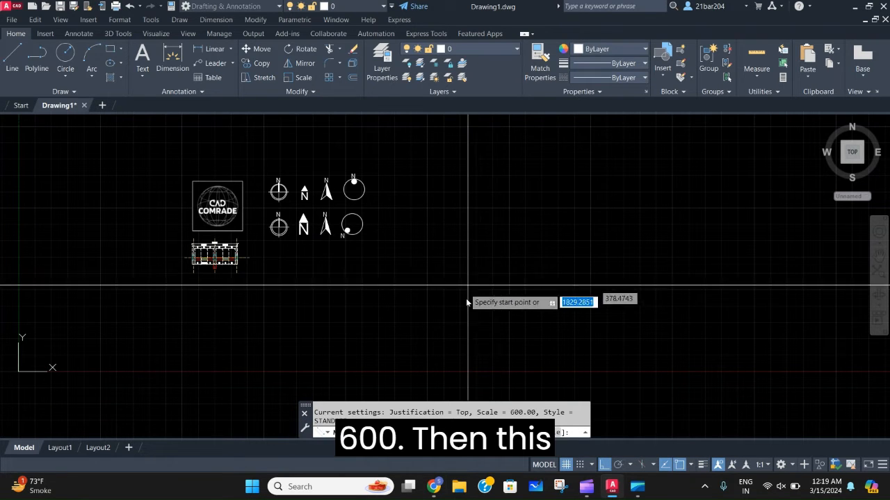
Pick the start and end points of a vertical multiline, giving two lines 600 apart
click(473, 303)
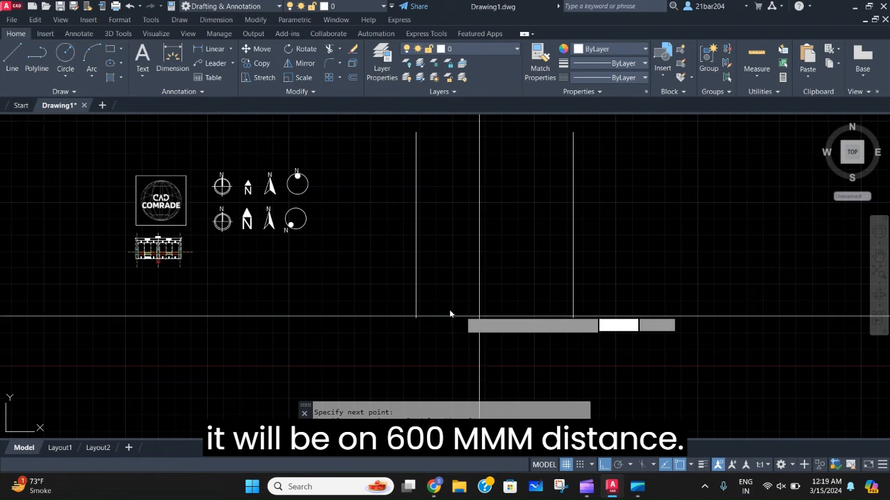
click(573, 317)
text(dim)
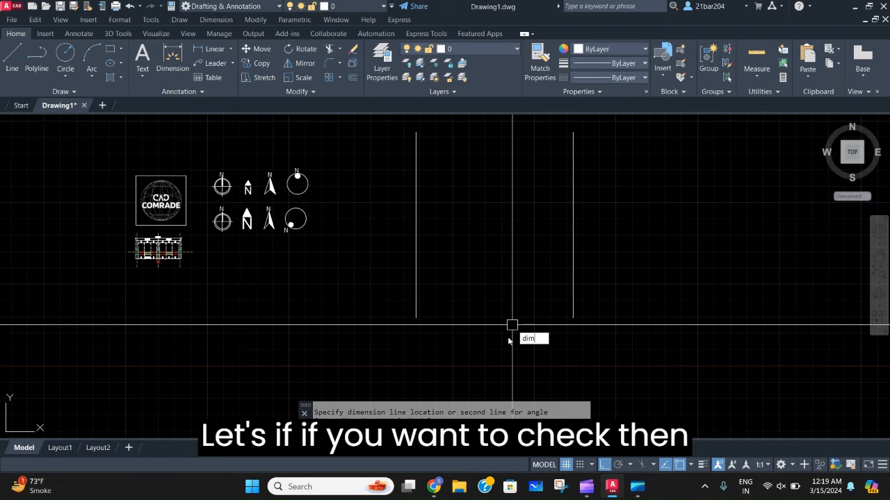
Begin a linear dimension from the first line's end to confirm the 600.0000 spacing
key(Return)
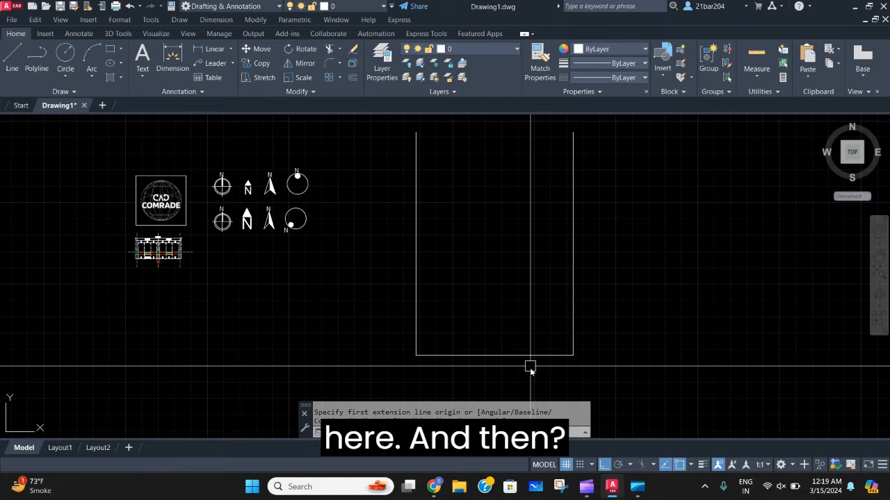
click(529, 367)
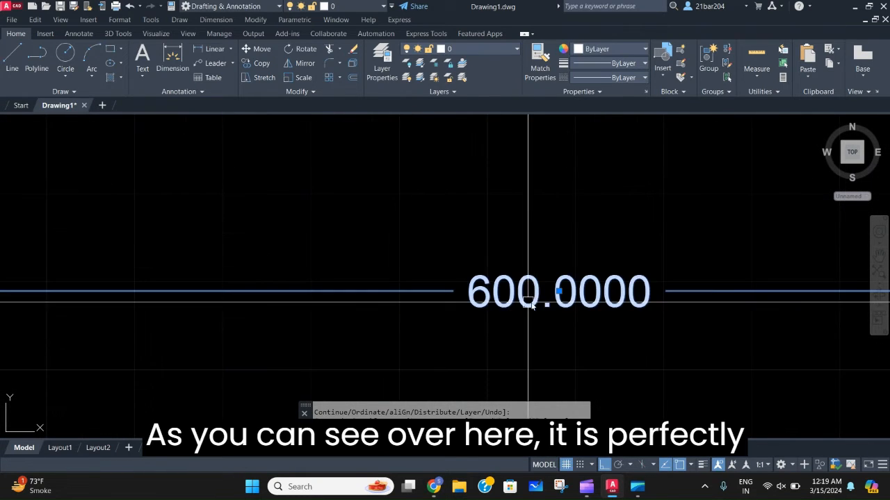